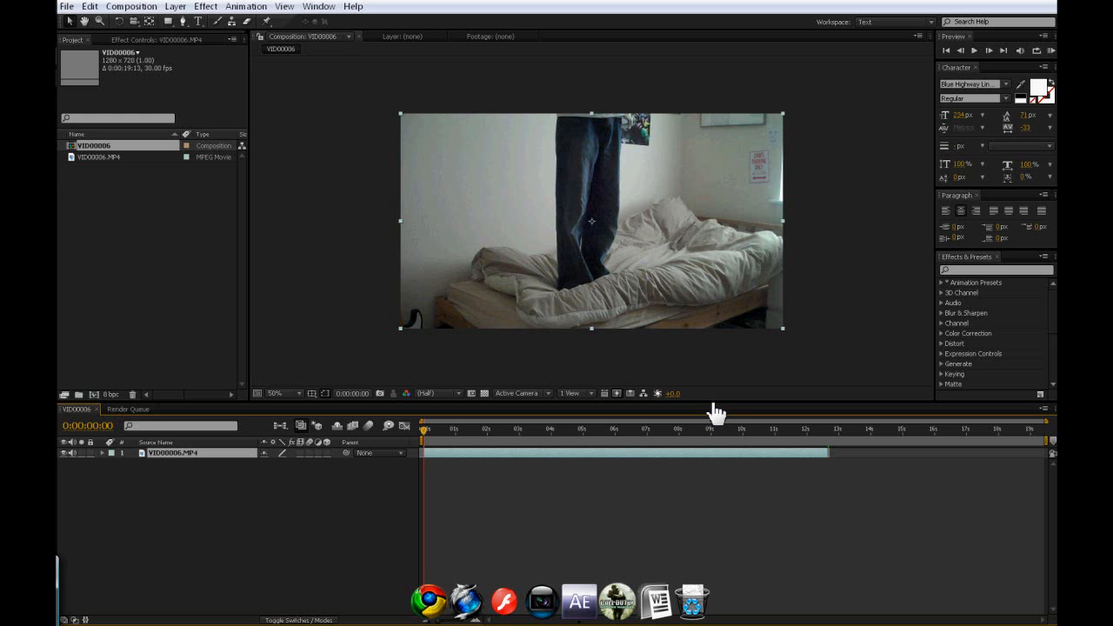
mouse_move(753, 433)
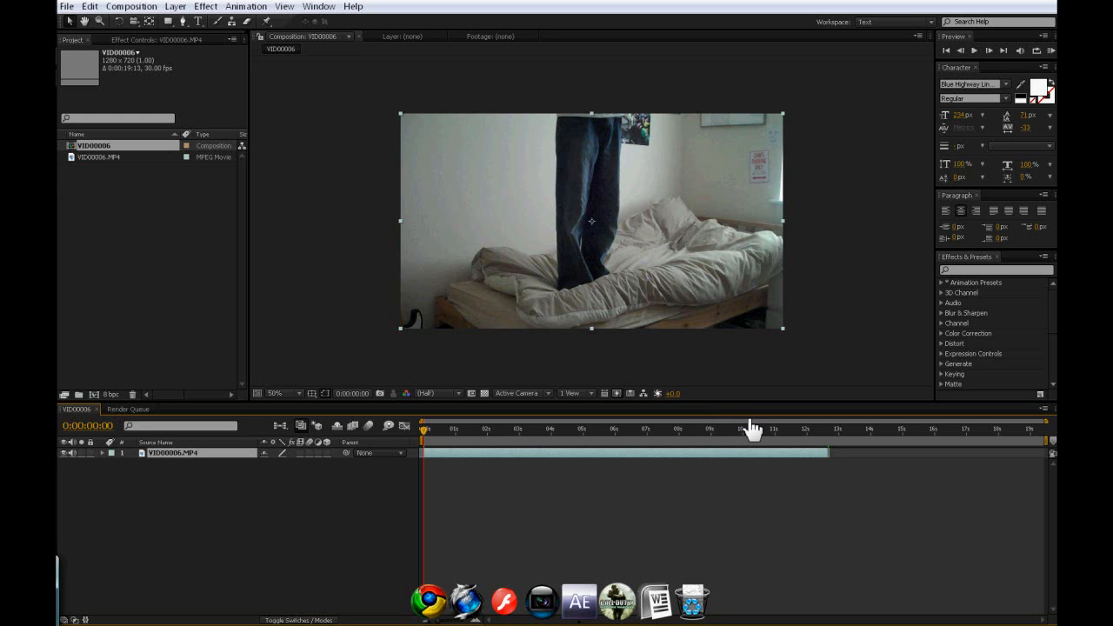
mouse_move(733, 415)
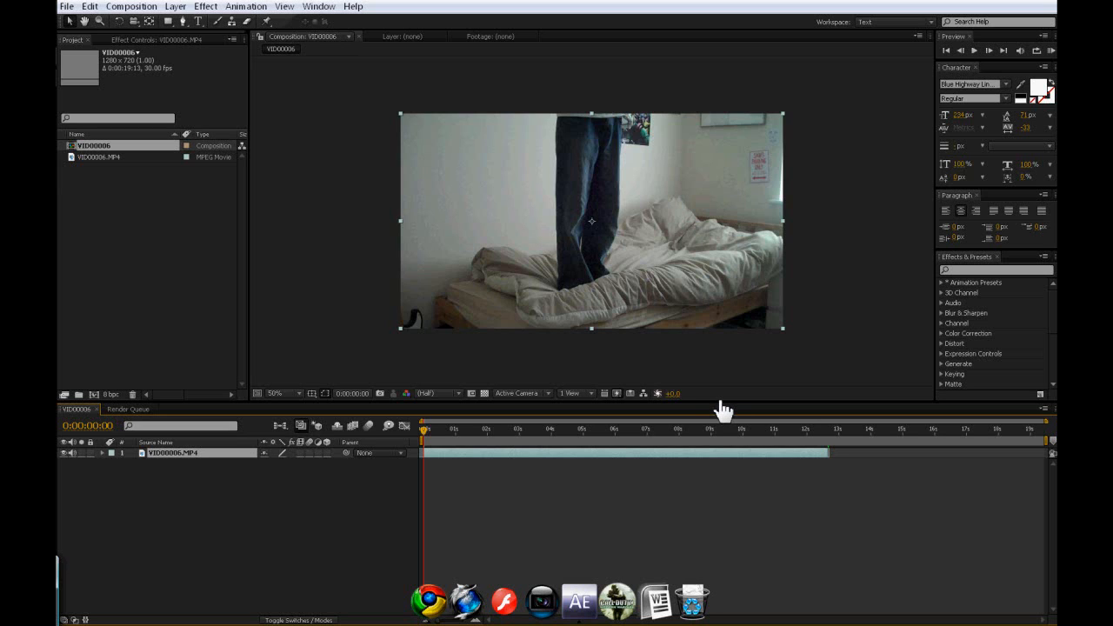
mouse_move(590, 563)
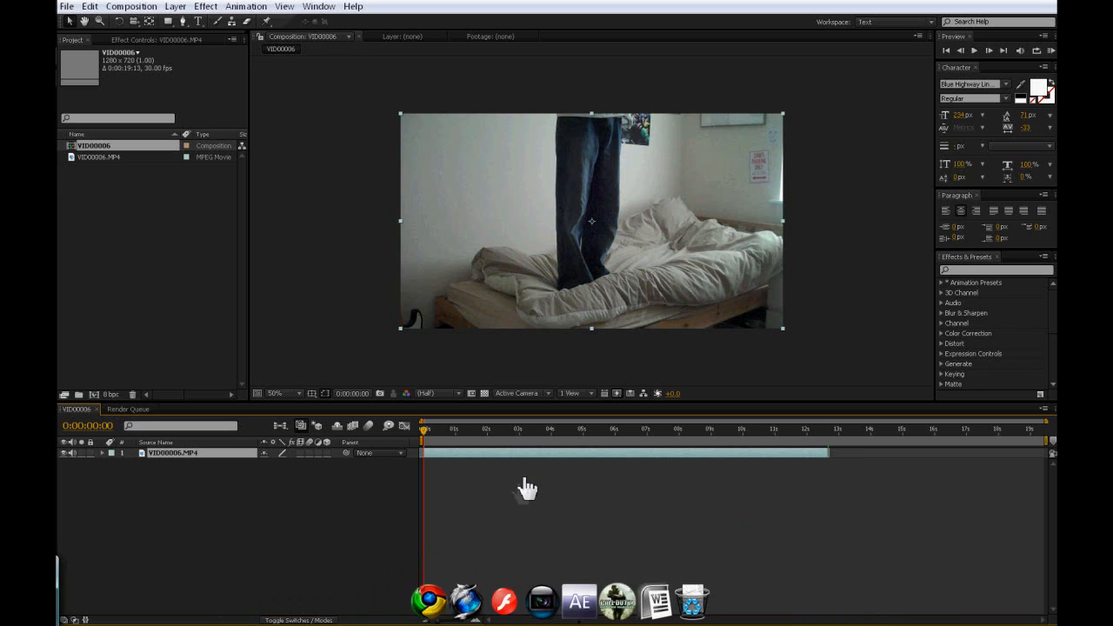
mouse_move(544, 548)
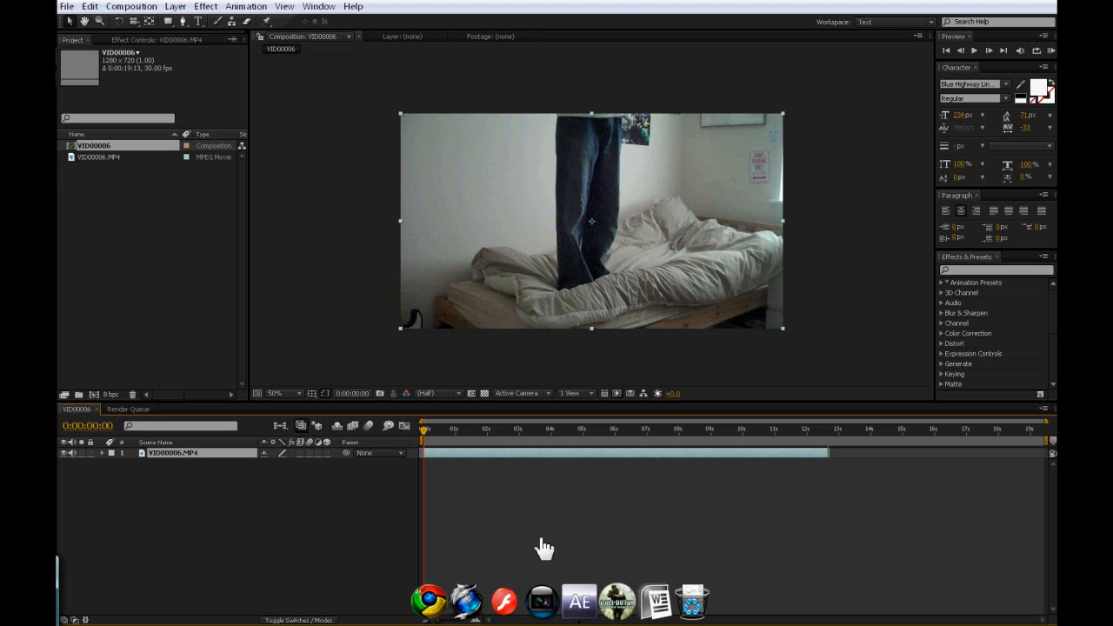
mouse_move(532, 512)
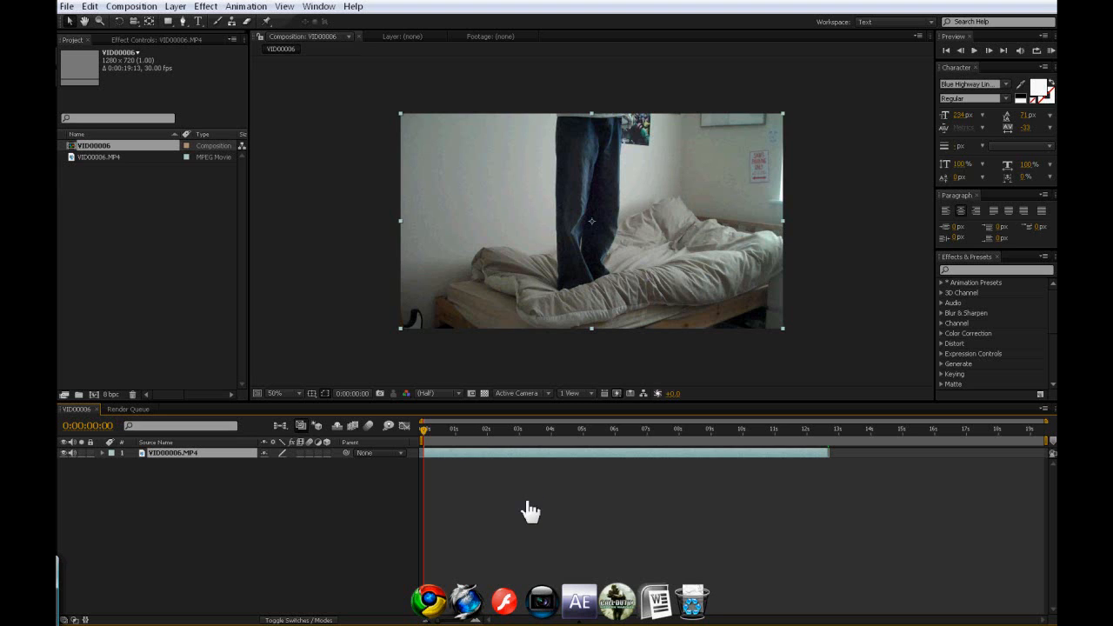
mouse_move(426, 444)
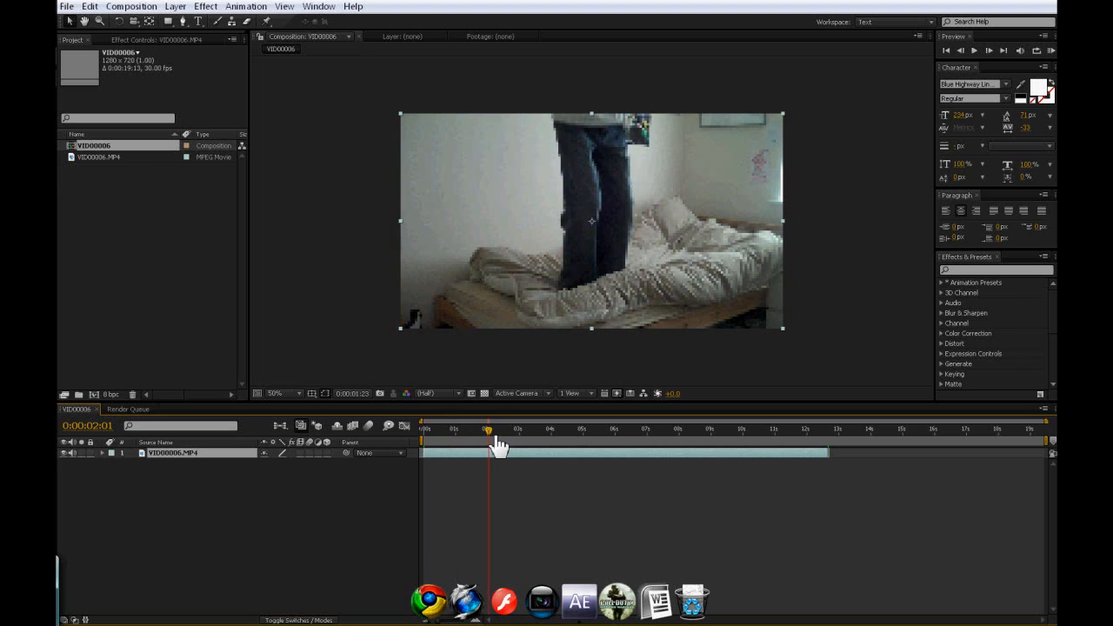
Scrub through the clip's opening and middle sections, then return near its start.
left_click_drag(487, 429, 535, 429)
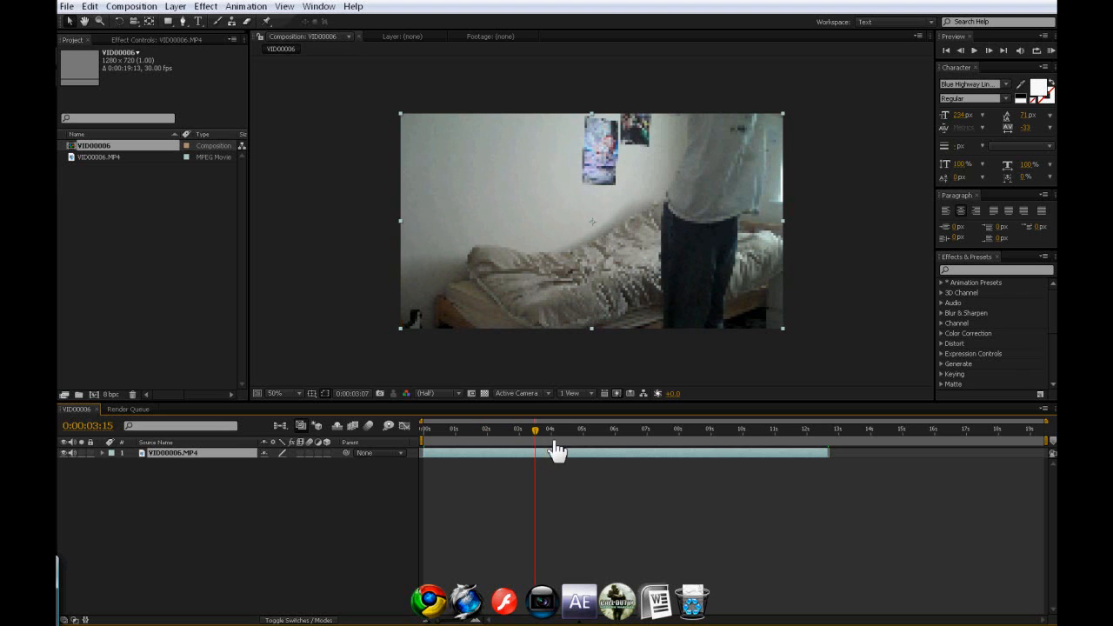
left_click_drag(535, 429, 619, 429)
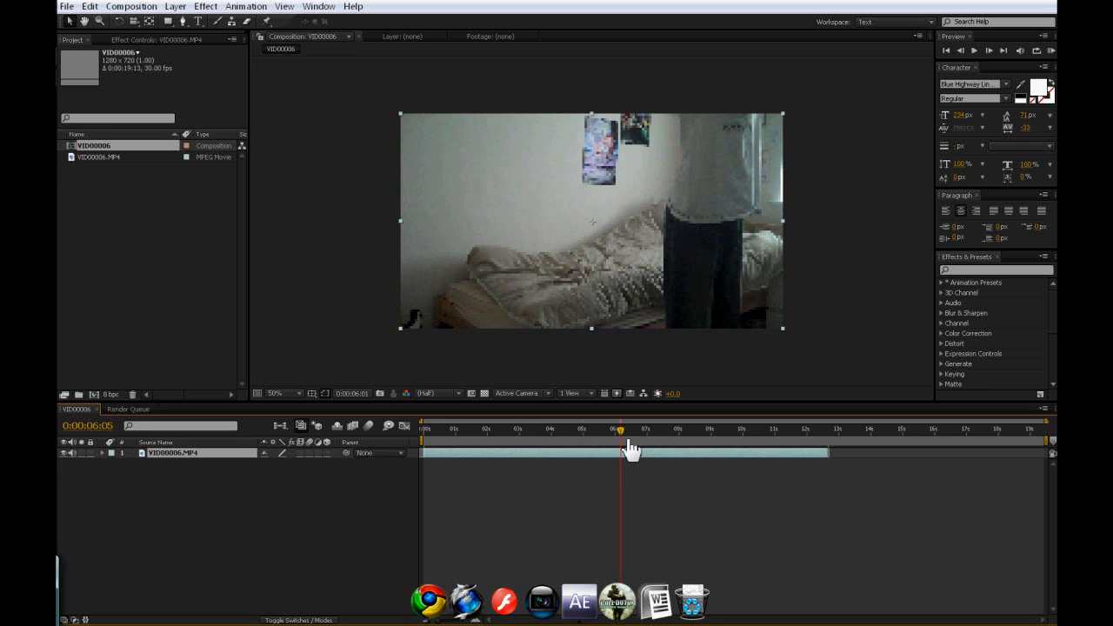
left_click_drag(619, 429, 669, 430)
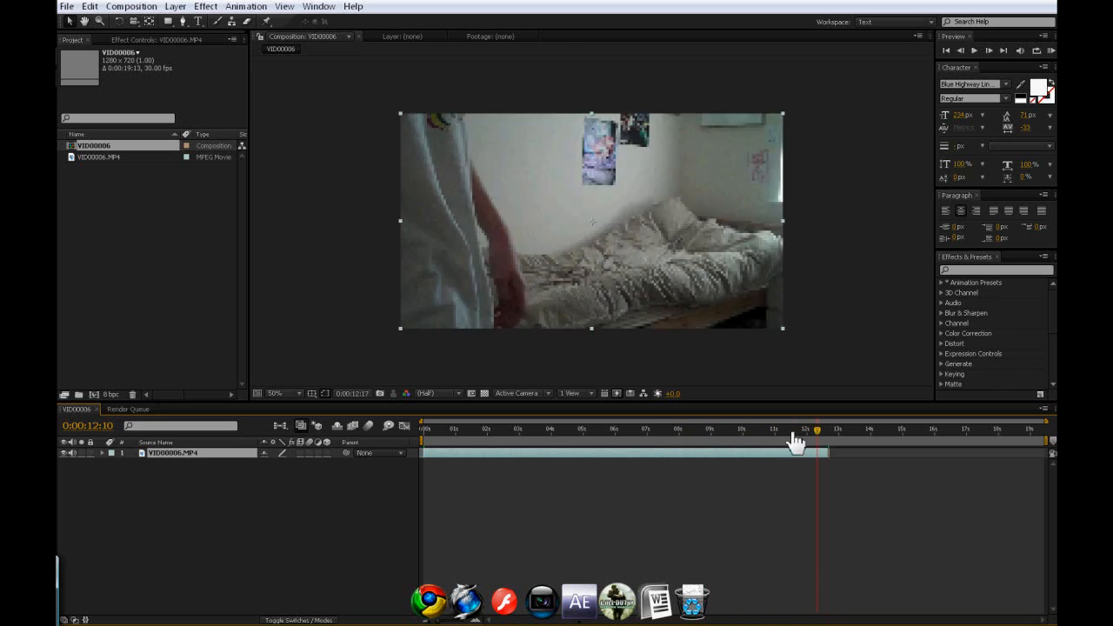
left_click(487, 444)
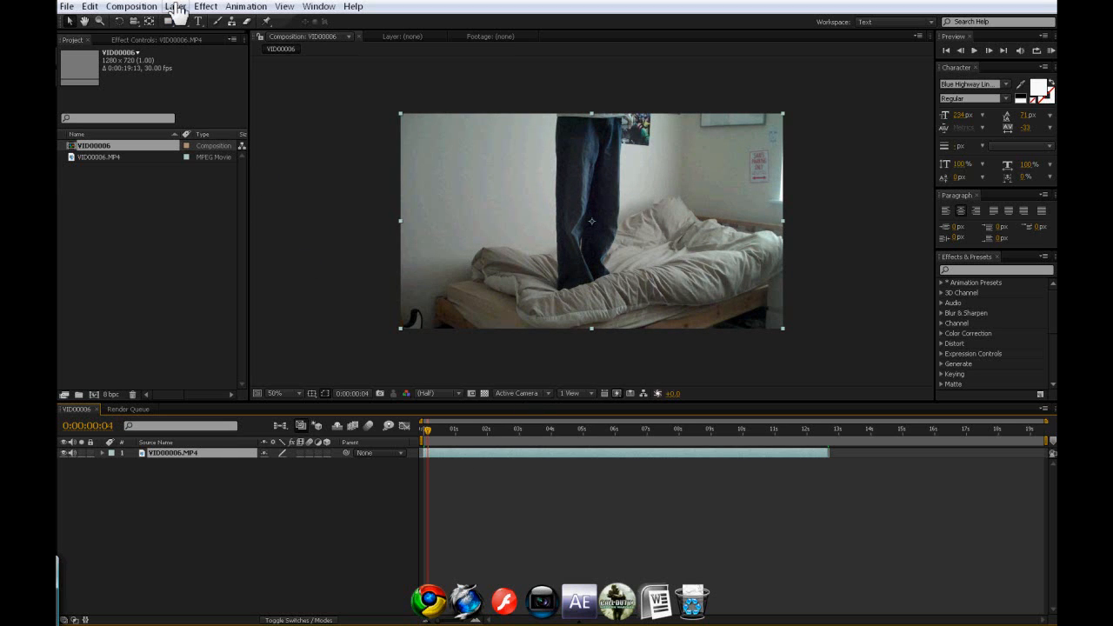
Apply Layer > Time > Time-Reverse Layer to the VID00006.MP4 layer.
left_click(175, 7)
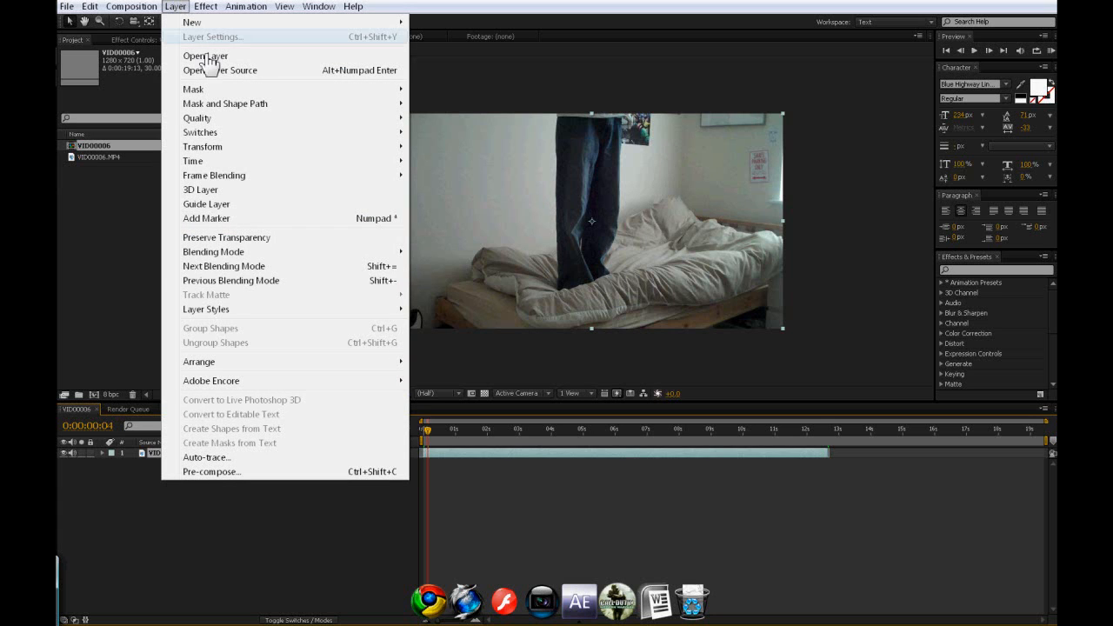
mouse_move(225, 103)
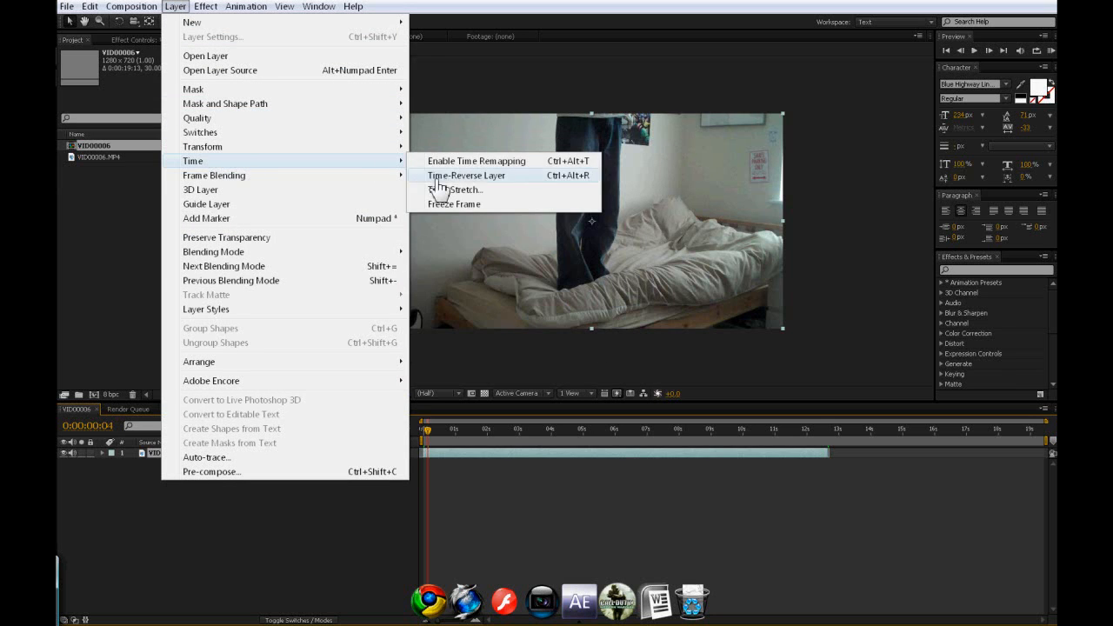
left_click(466, 175)
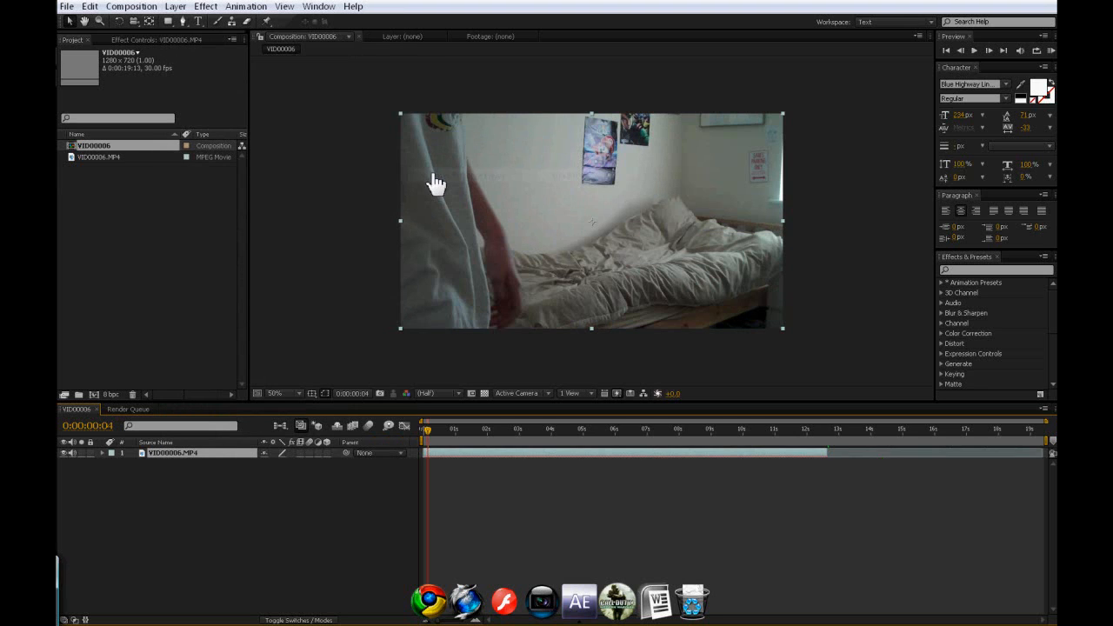
mouse_move(439, 435)
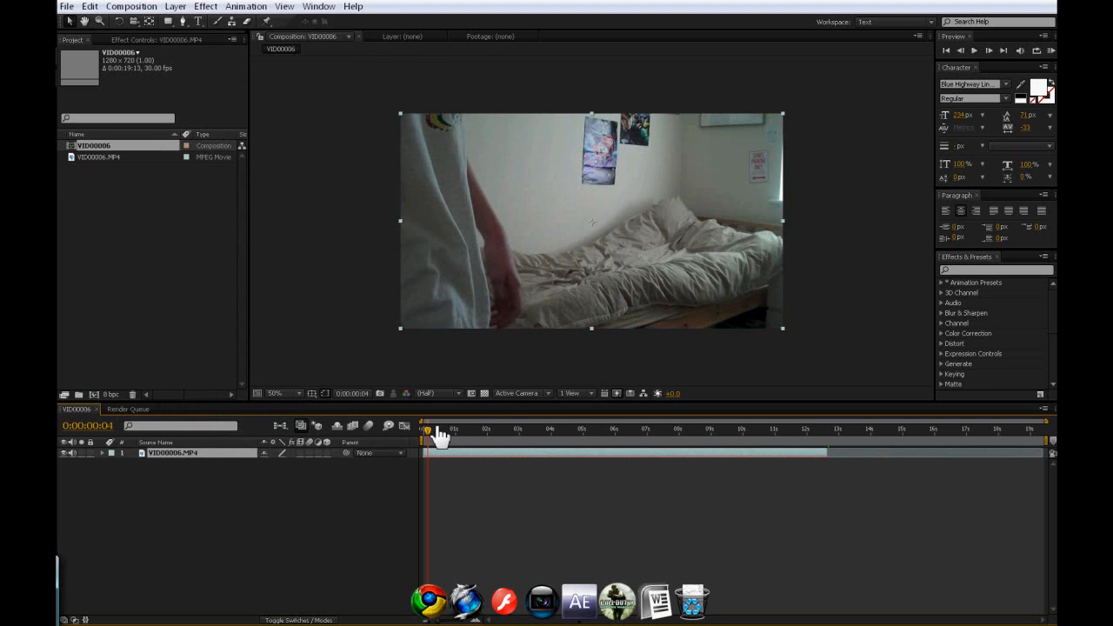
left_click_drag(427, 430, 437, 430)
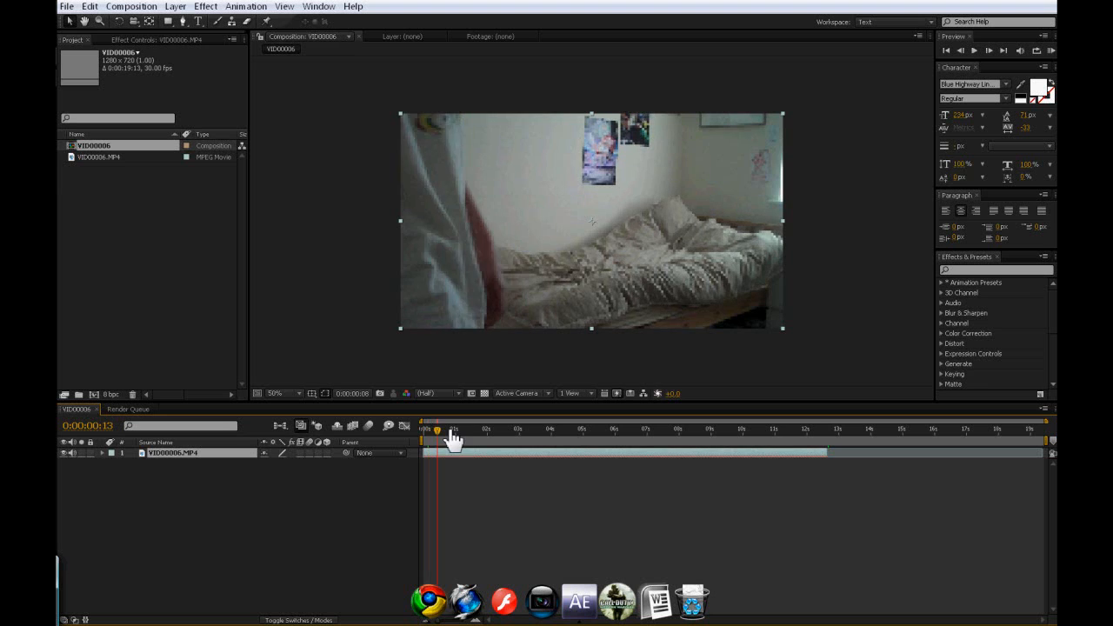
left_click_drag(437, 429, 513, 428)
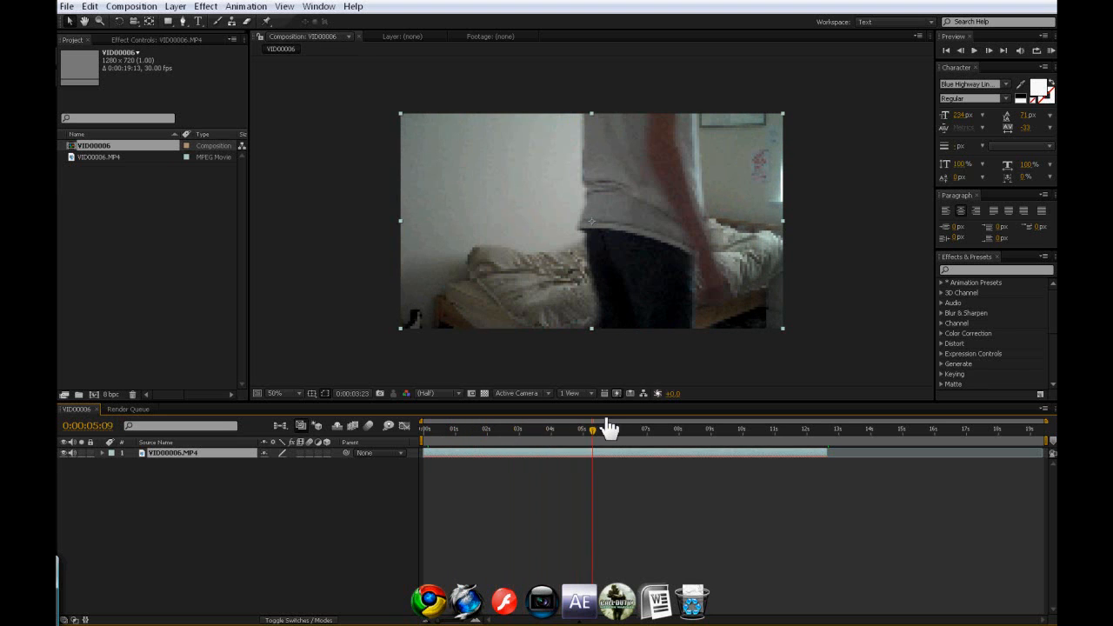
left_click_drag(601, 429, 640, 429)
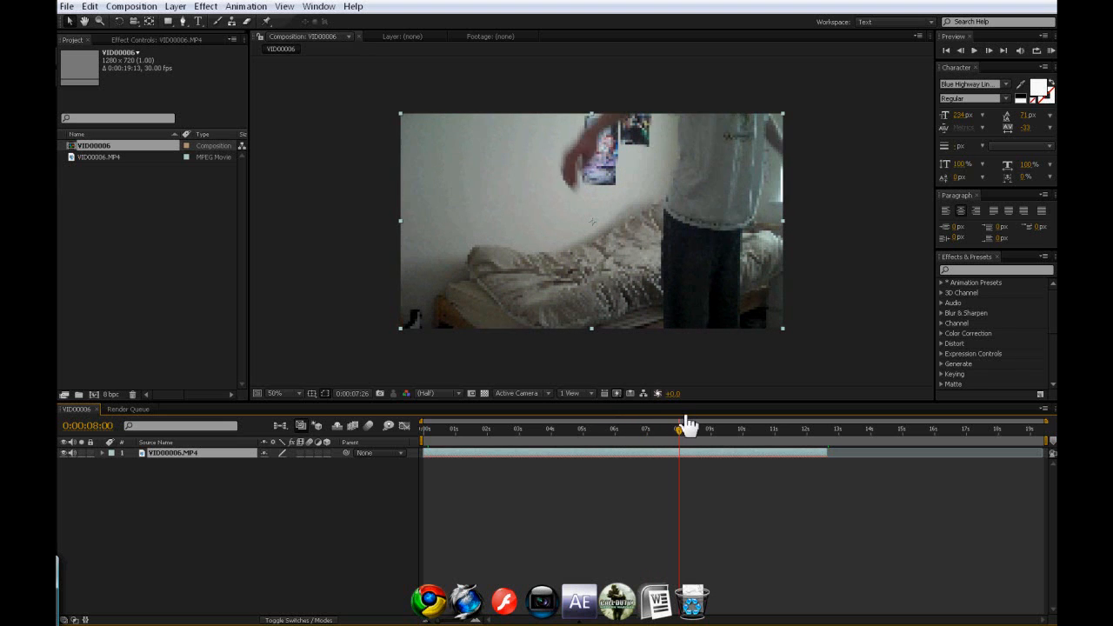
left_click_drag(683, 429, 735, 429)
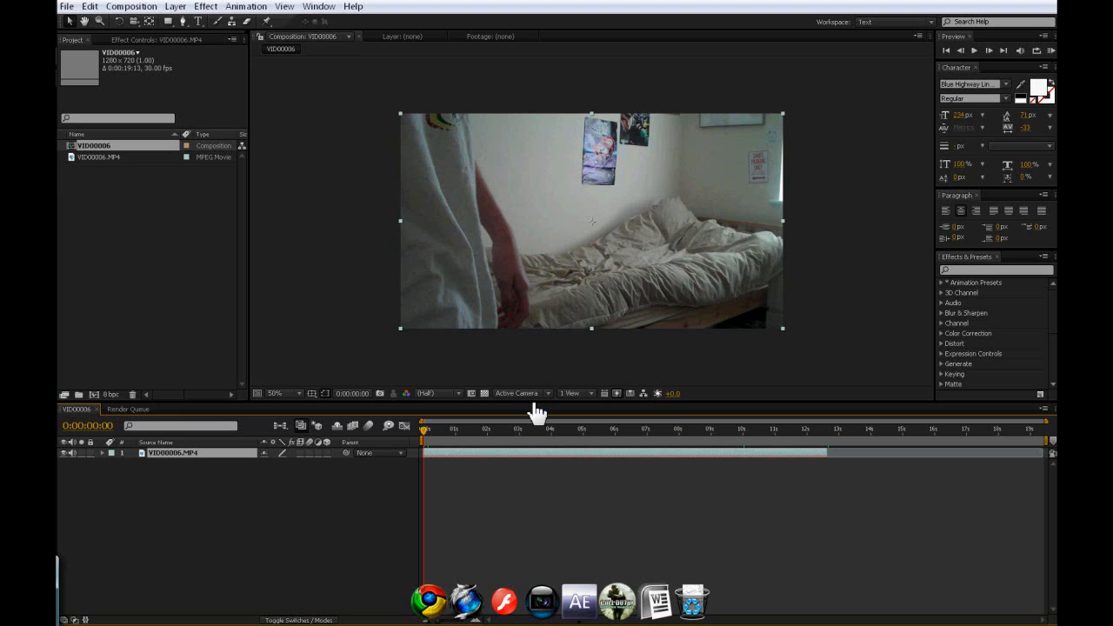
mouse_move(282, 84)
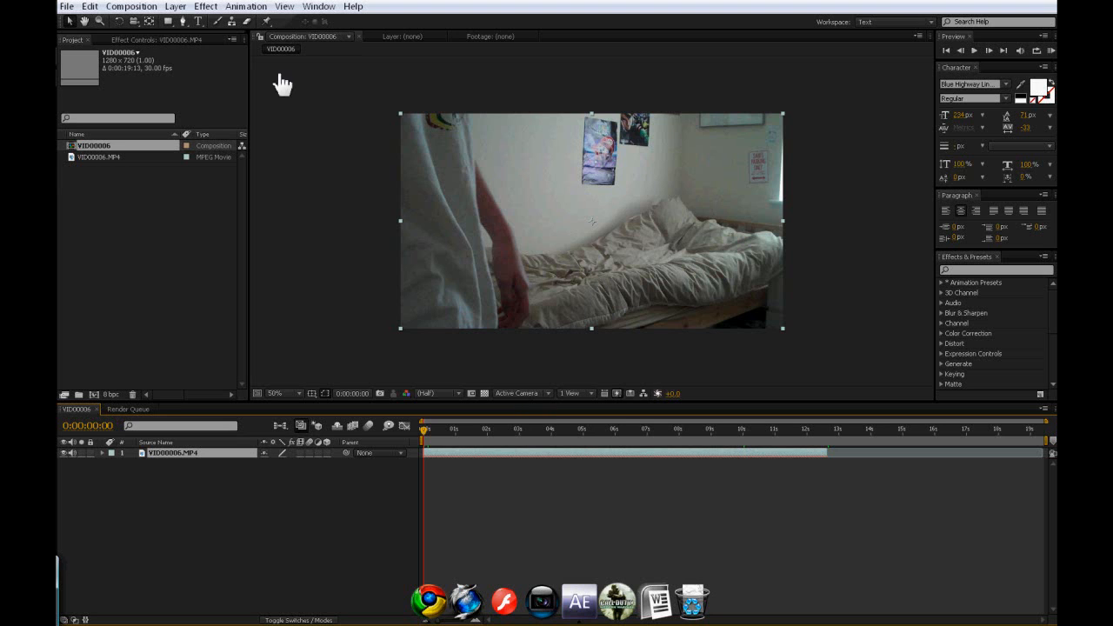
left_click(174, 6)
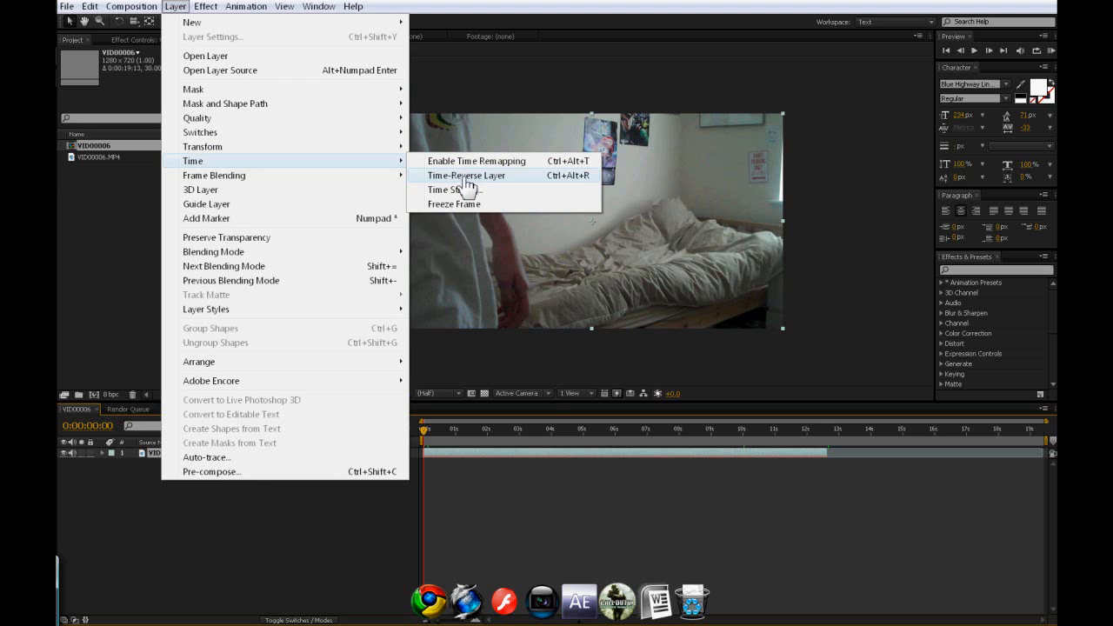
left_click(466, 175)
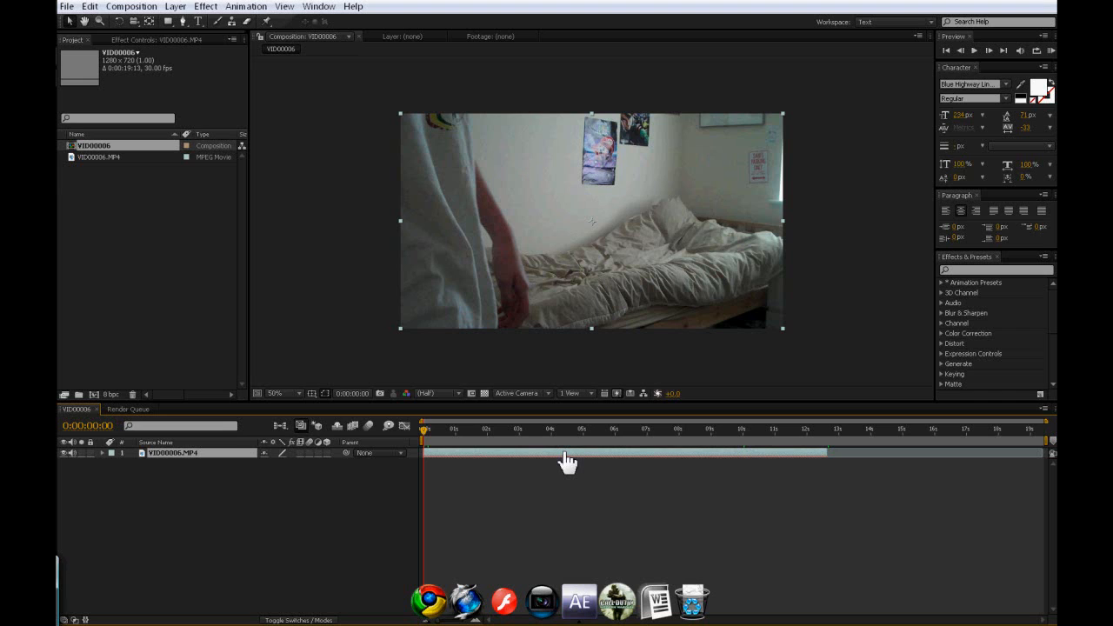
mouse_move(567, 465)
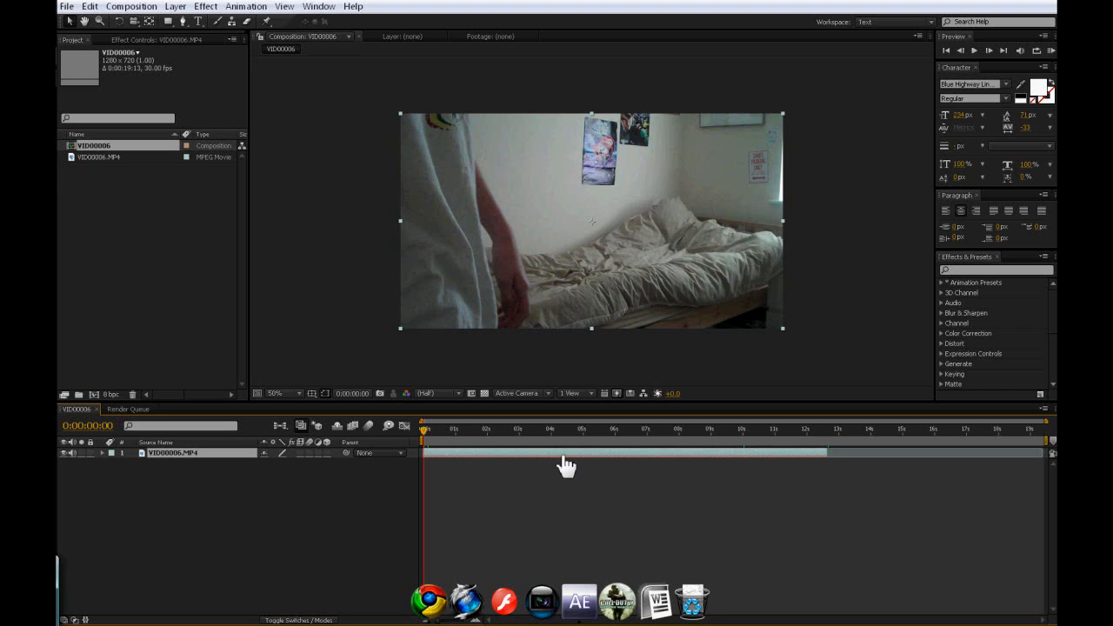
mouse_move(609, 497)
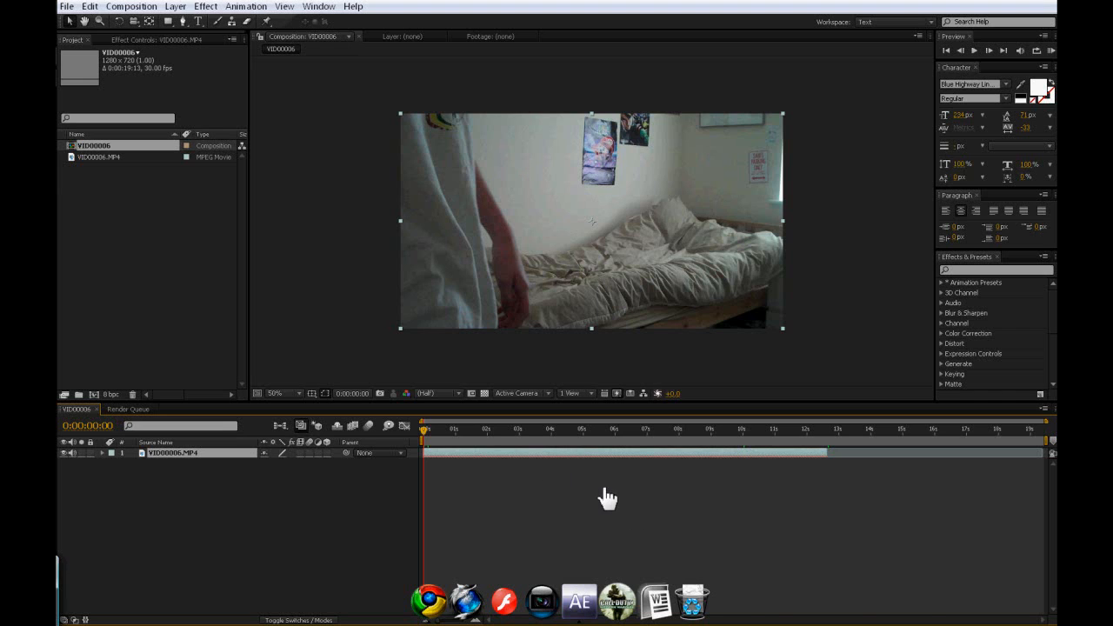
mouse_move(546, 487)
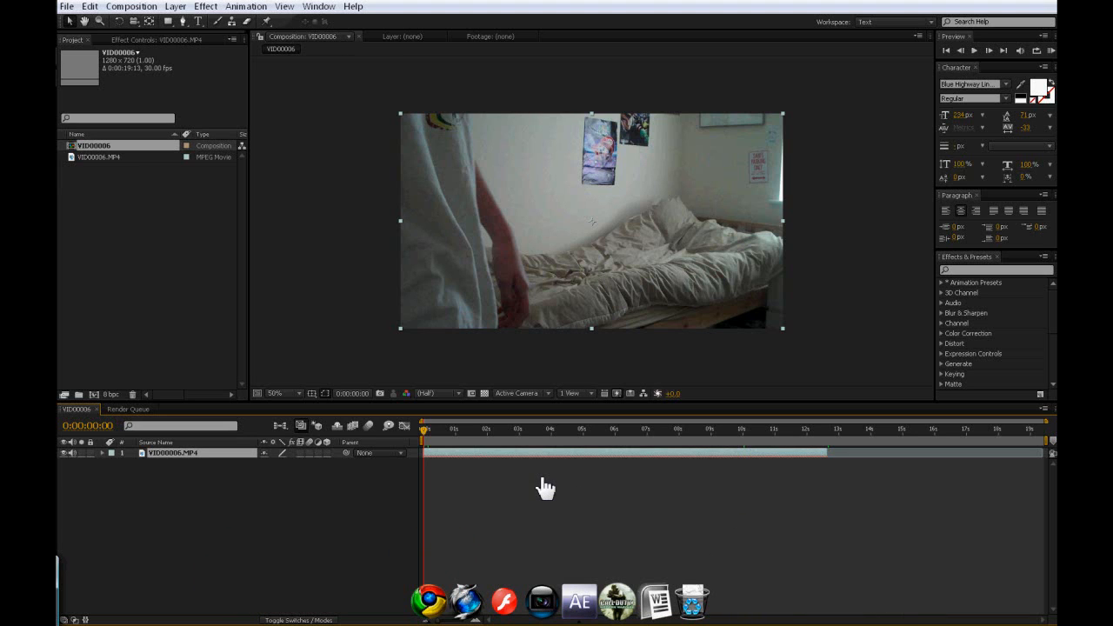
mouse_move(609, 565)
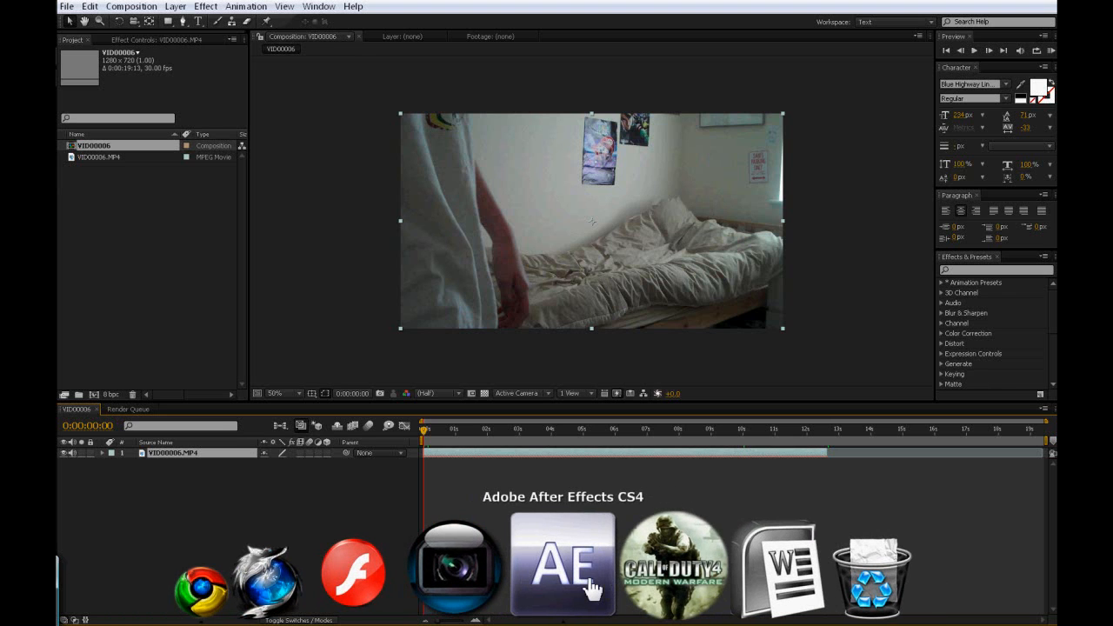
mouse_move(532, 525)
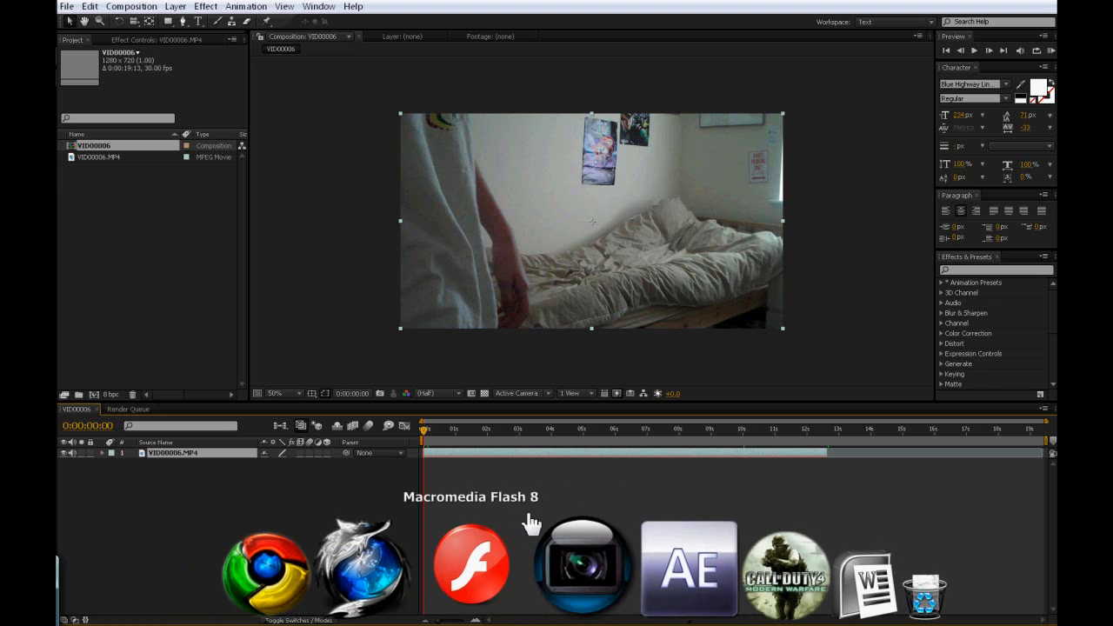